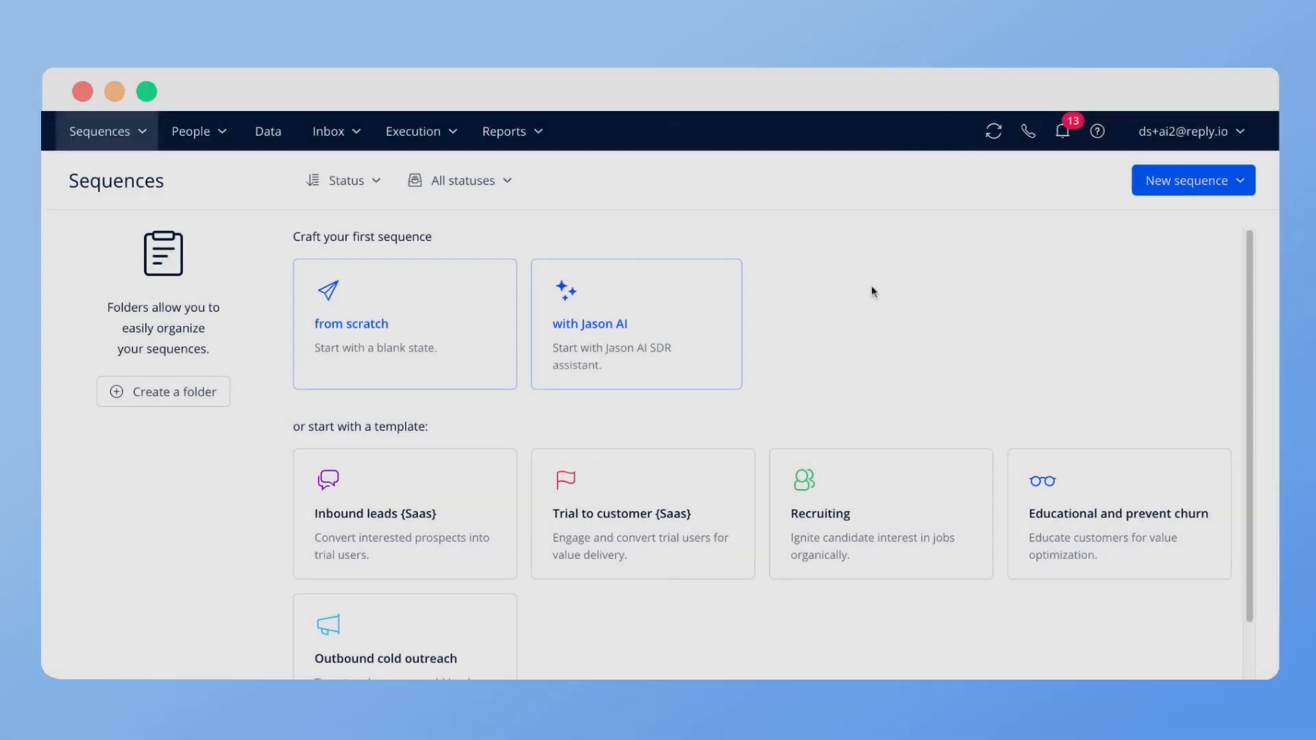
{"action": "mouse_move", "coordinate": [405, 324]}
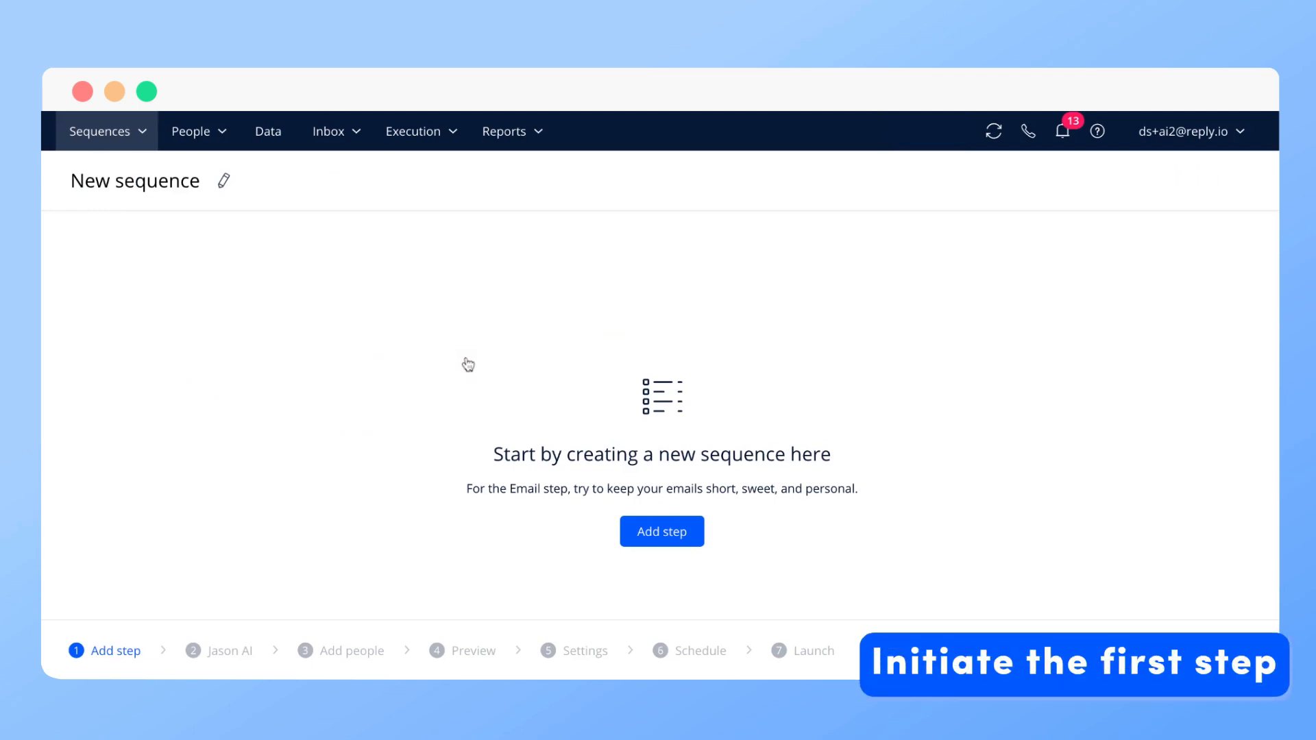
Add a first email step filled from a Personal template and reach Jason AI's Opener personalisation.
{"action": "left_click", "coordinate": [662, 532]}
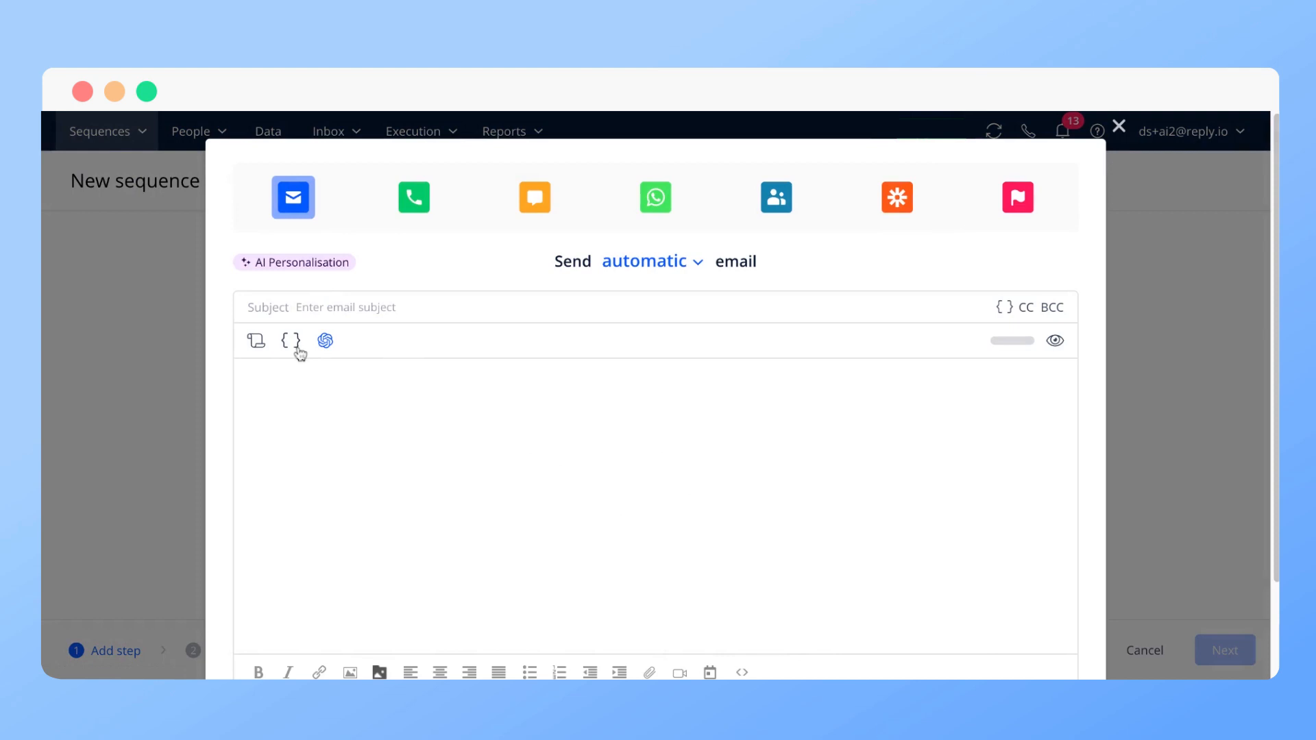
{"action": "left_click", "coordinate": [256, 341]}
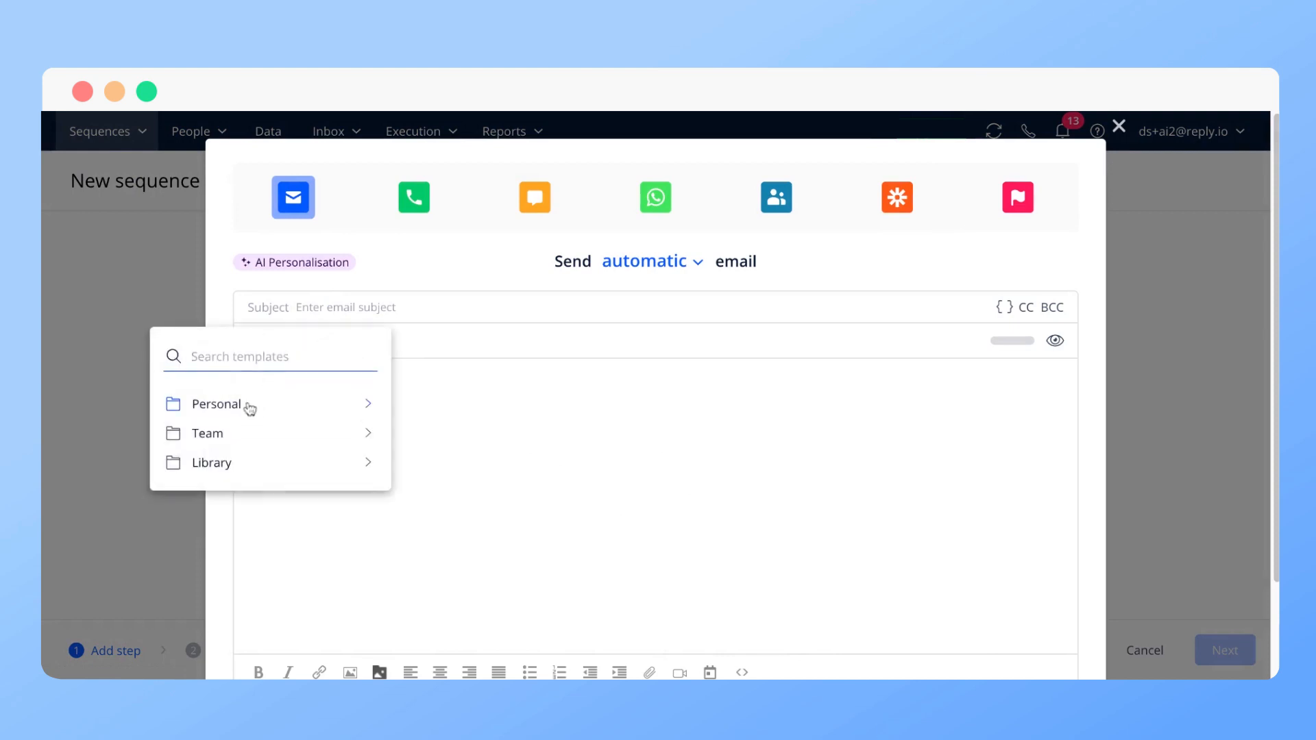
{"action": "left_click", "coordinate": [216, 404]}
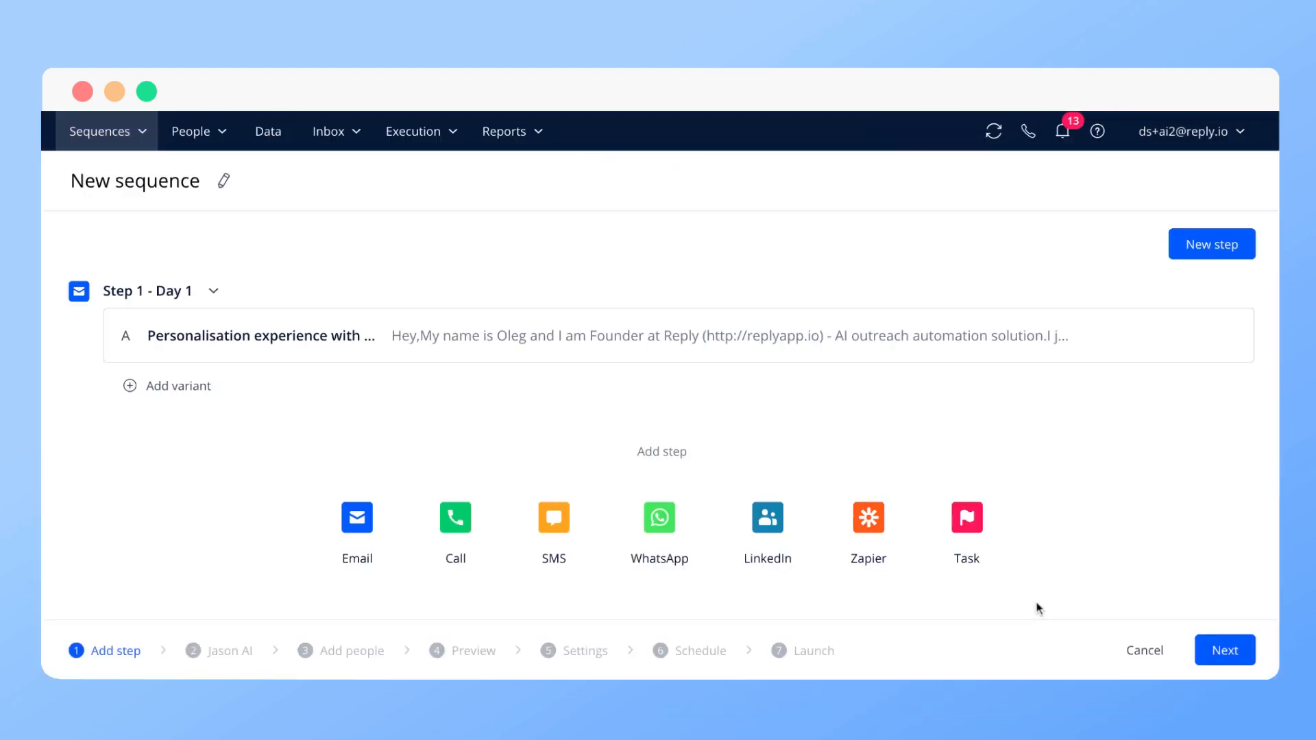
{"action": "left_click", "coordinate": [1223, 650]}
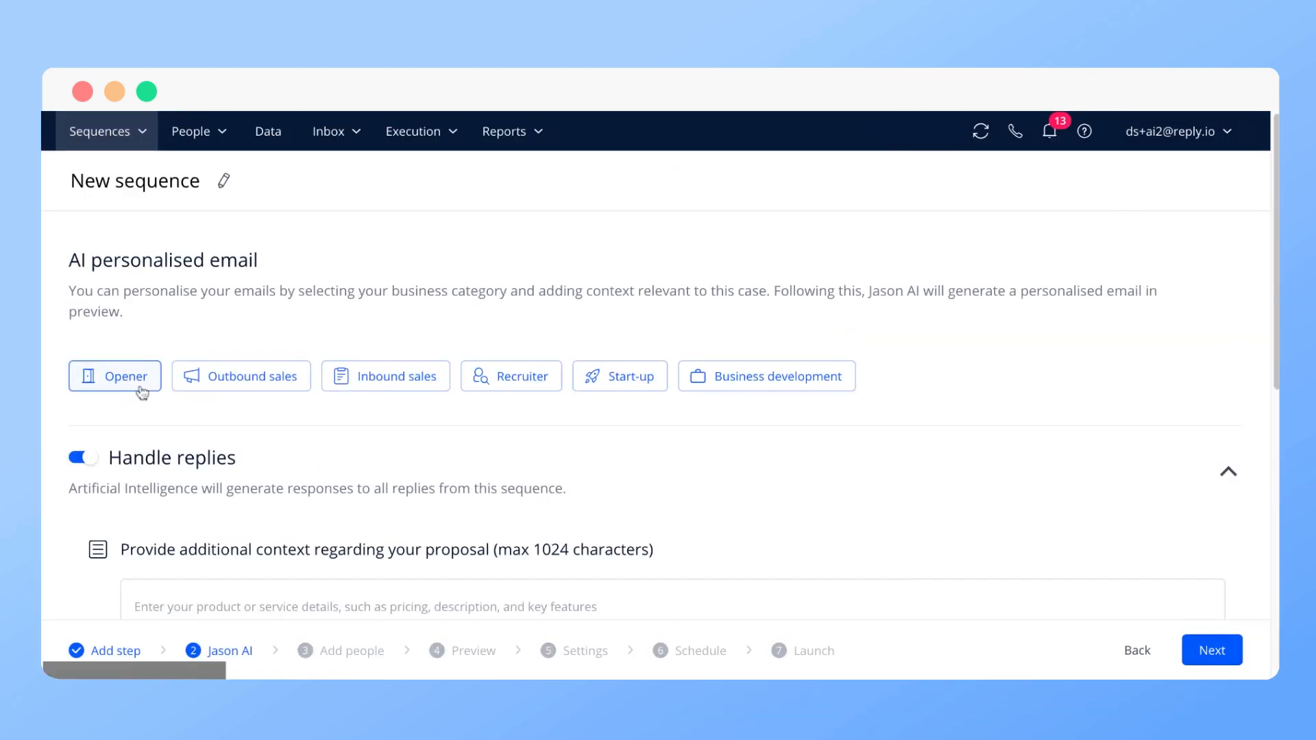
{"action": "left_click", "coordinate": [115, 375]}
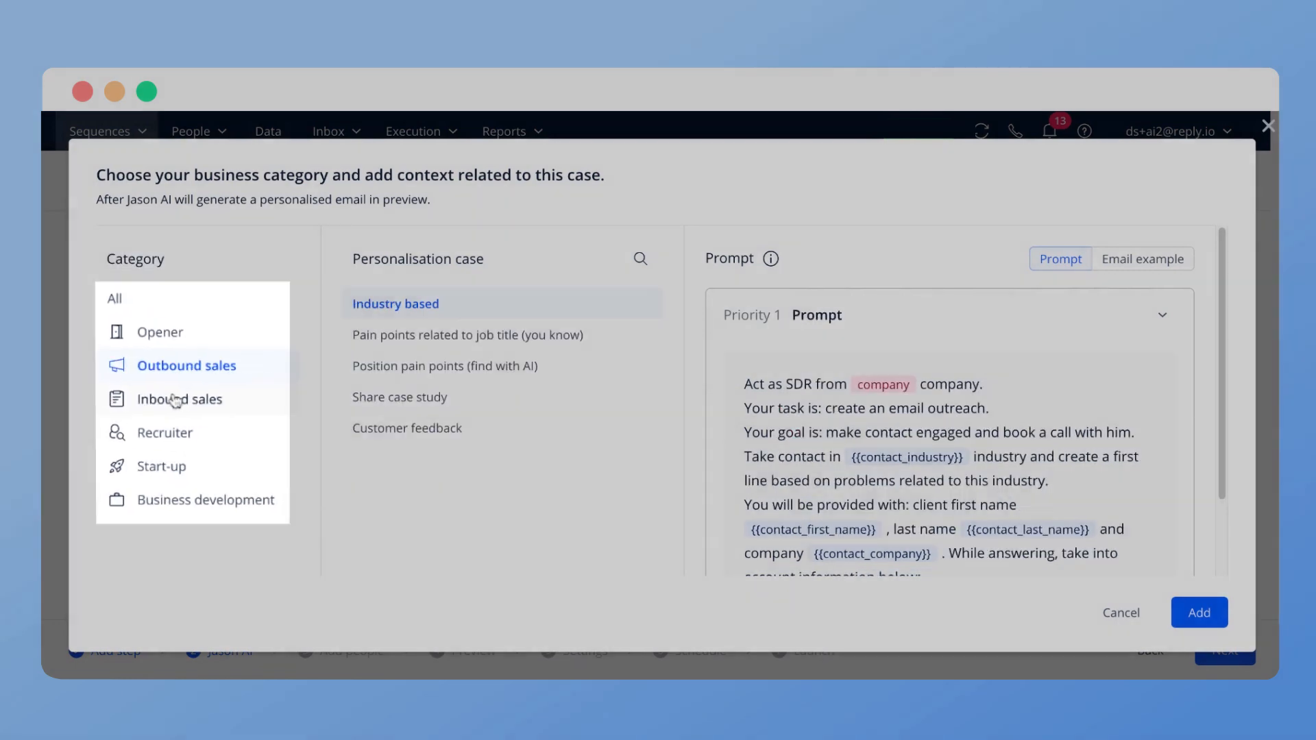
Compare the Inbound sales Second trial and End of trial cases, then add the Opener personalisation.
{"action": "left_click", "coordinate": [178, 397]}
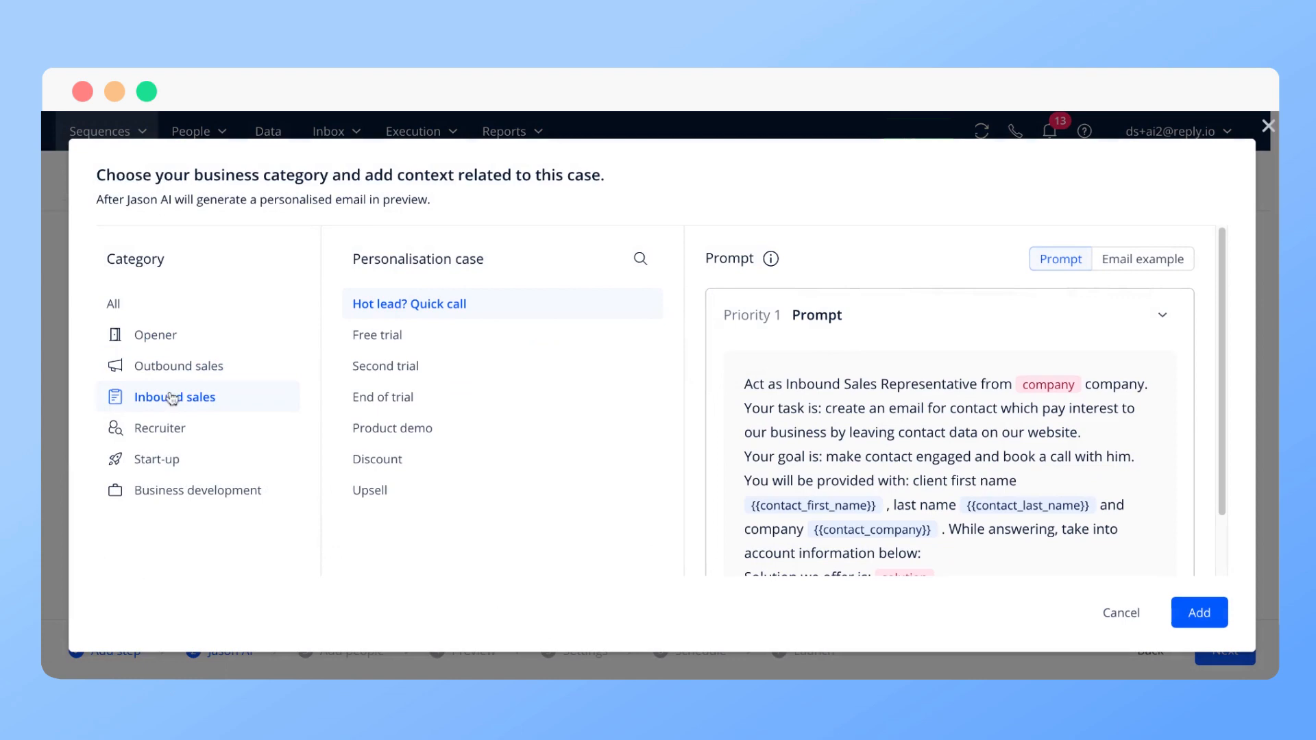
{"action": "left_click", "coordinate": [1143, 259]}
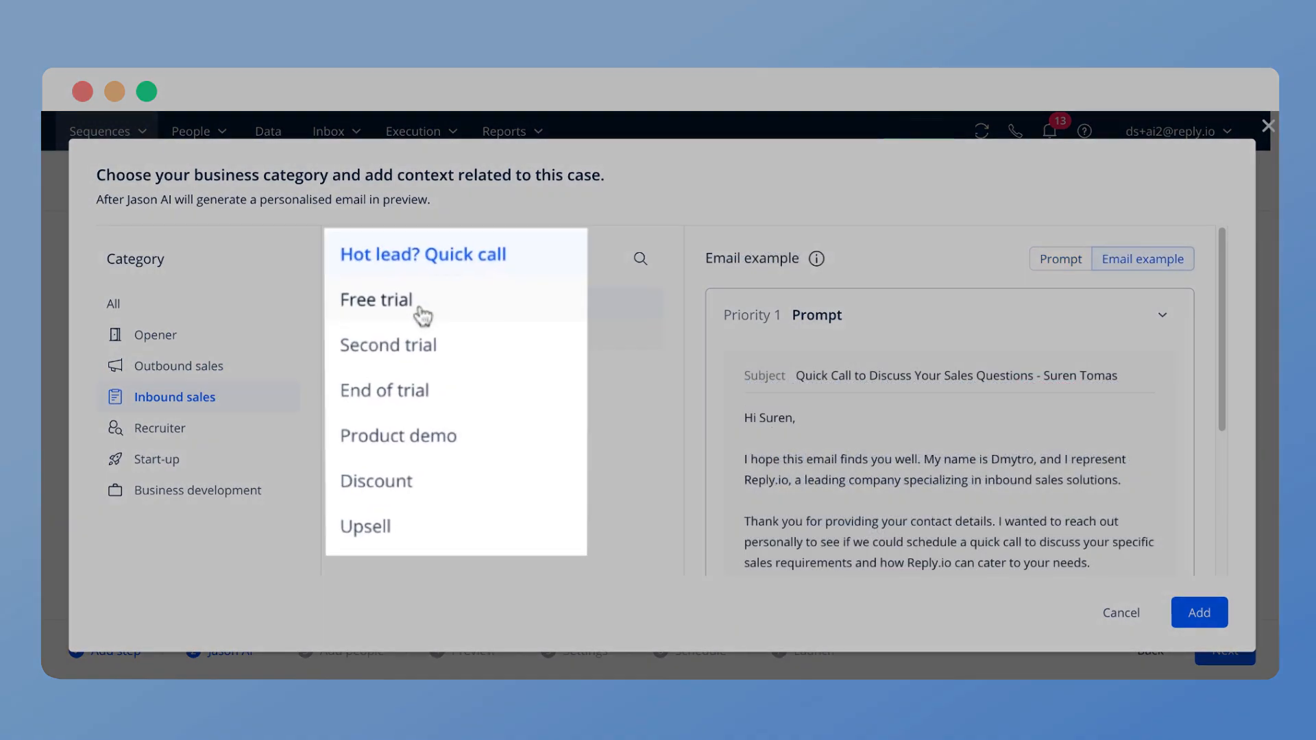
{"action": "left_click", "coordinate": [389, 344]}
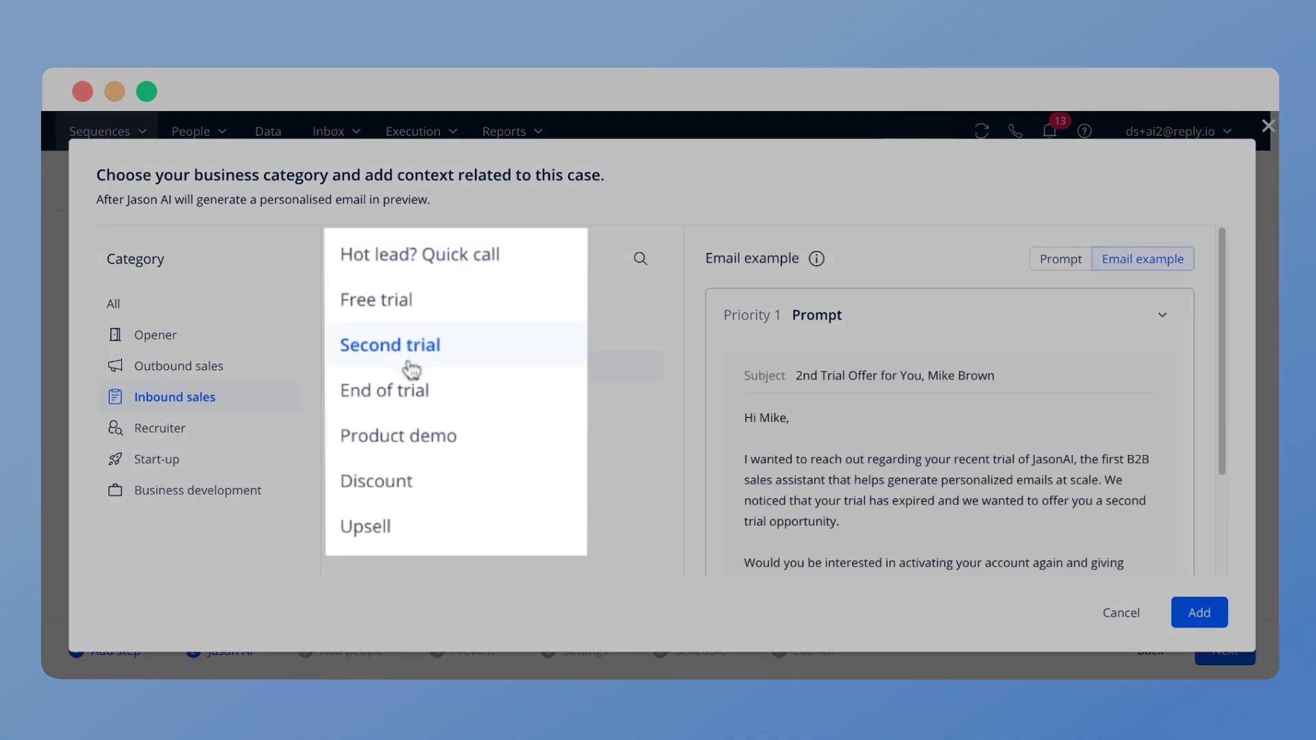
{"action": "left_click", "coordinate": [384, 396]}
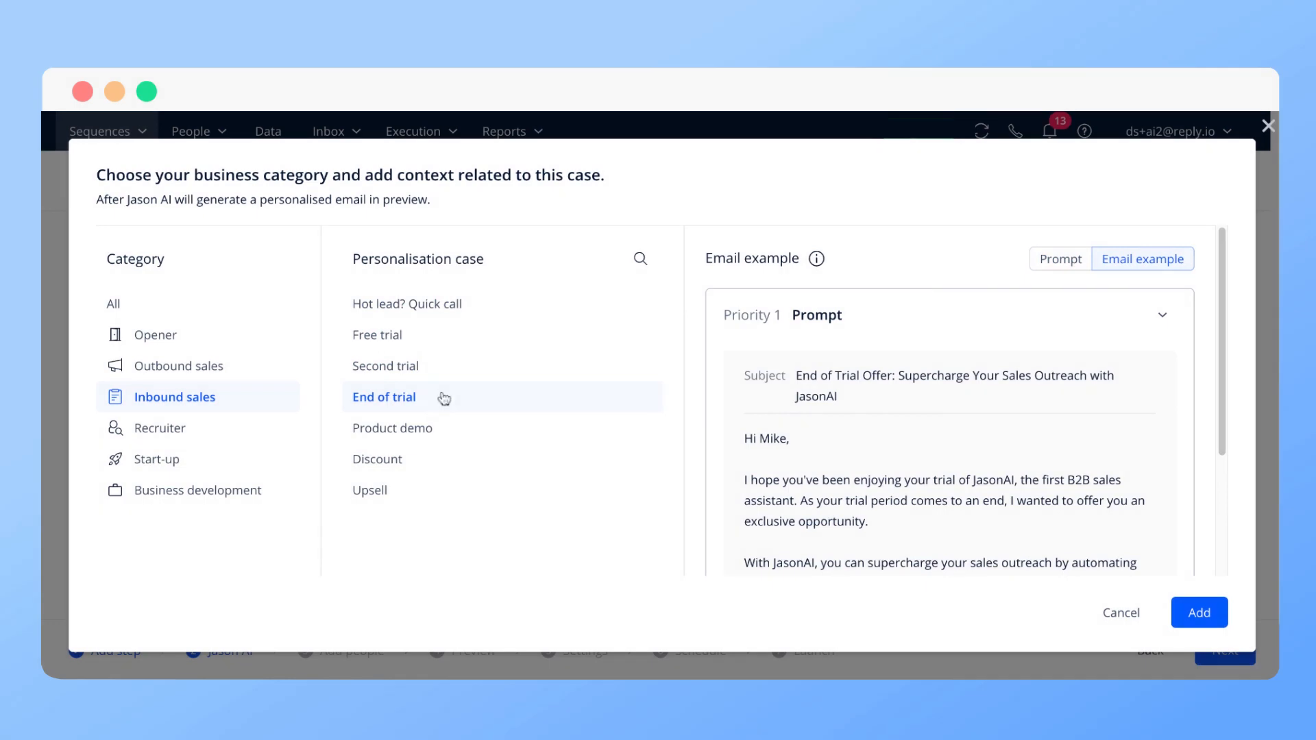
{"action": "left_click", "coordinate": [1061, 259]}
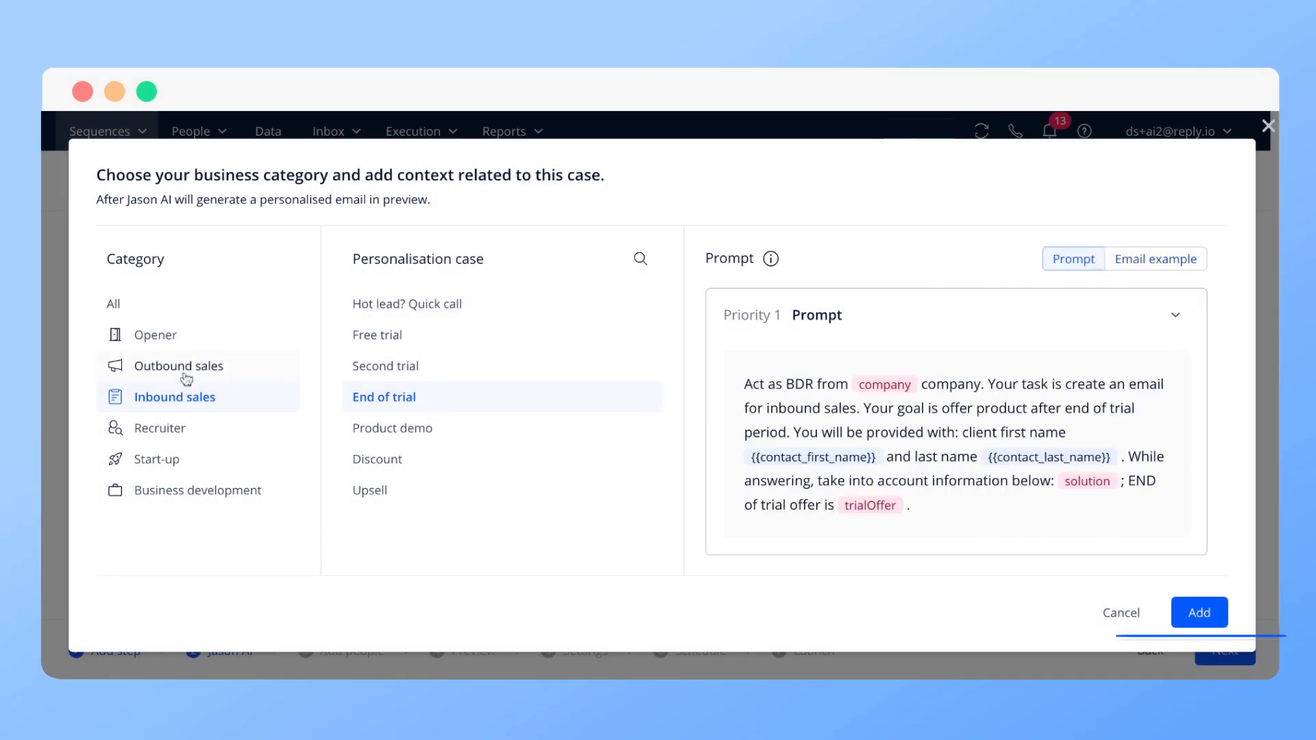
{"action": "left_click", "coordinate": [156, 334]}
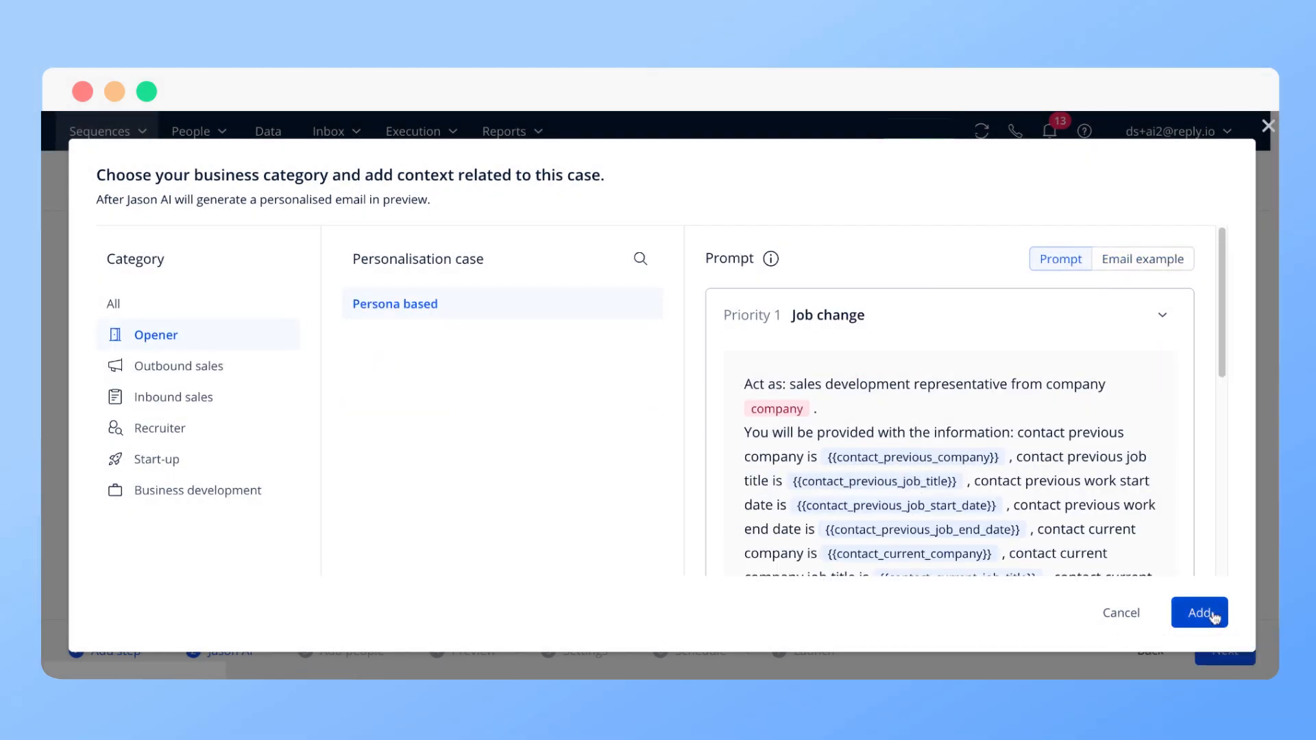
{"action": "left_click", "coordinate": [1199, 613]}
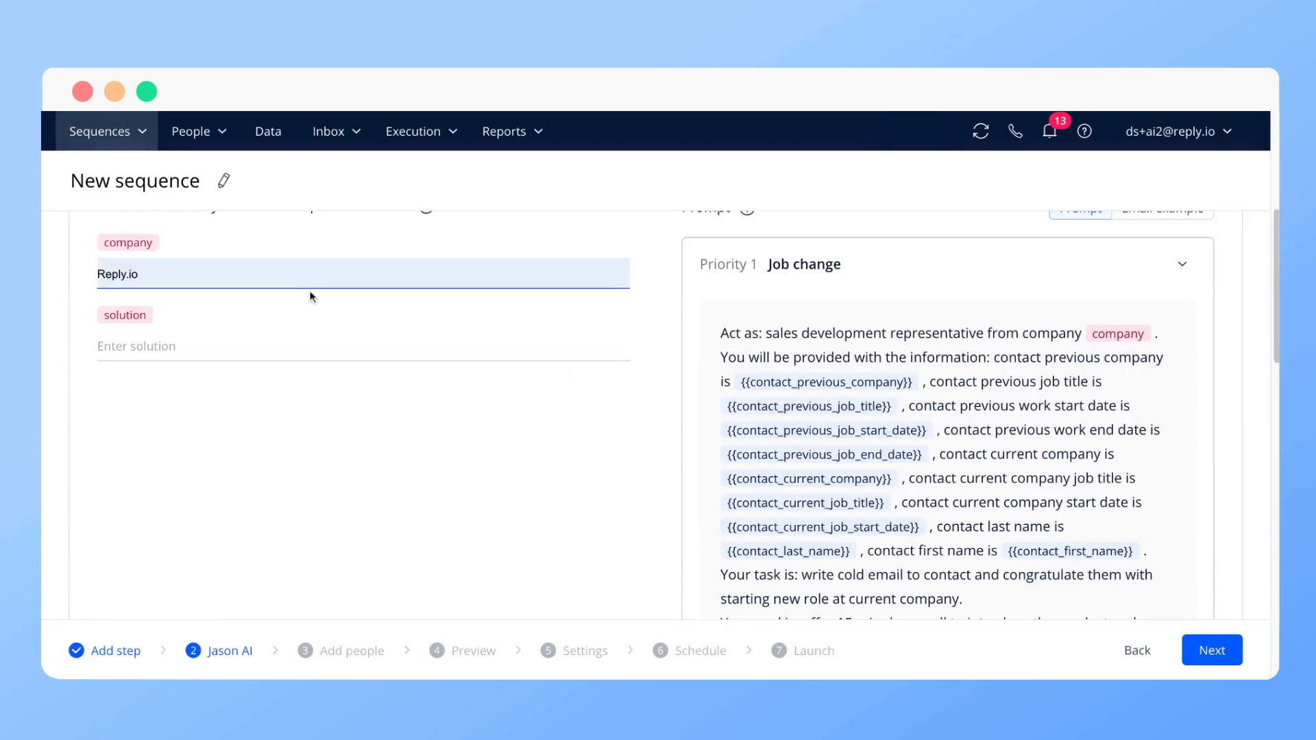
Keep Reply.io as the company and describe the solution as 'Jason AI - first B2B personalisation at scale tool'.
{"action": "left_click", "coordinate": [1183, 263]}
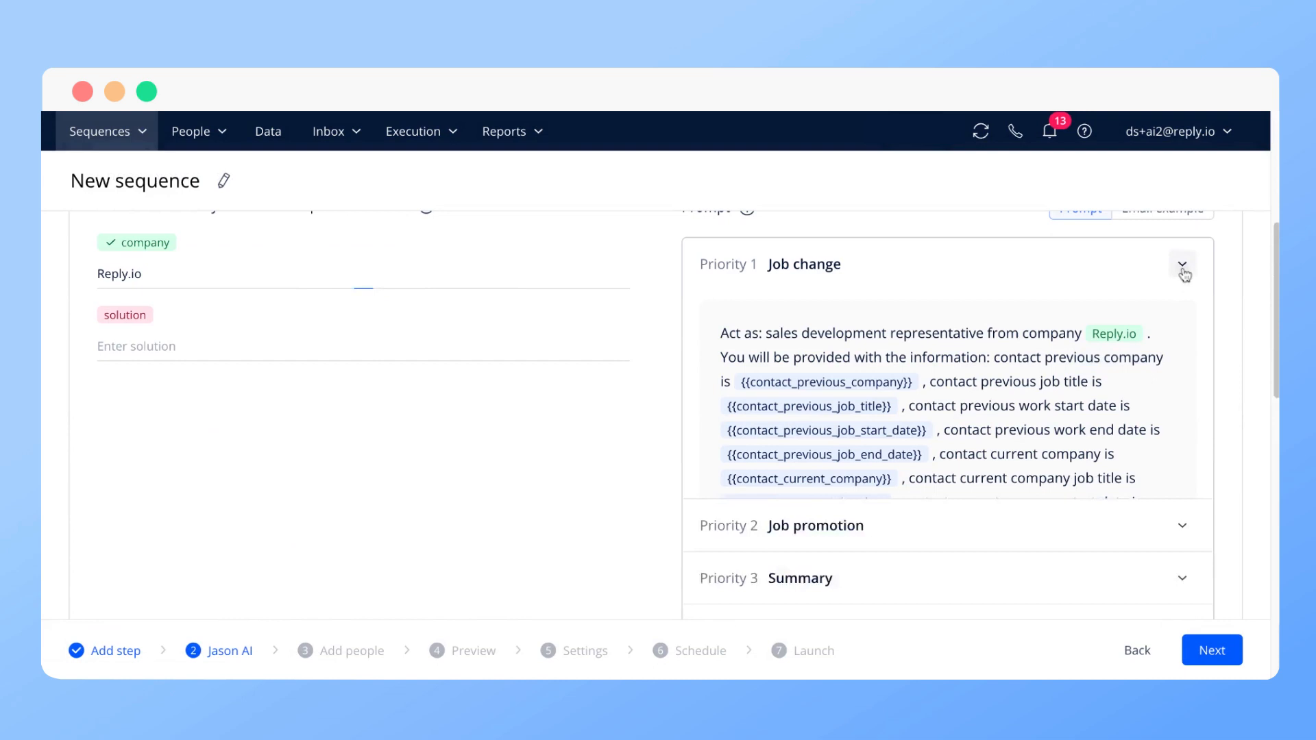
{"action": "left_click", "coordinate": [1182, 264]}
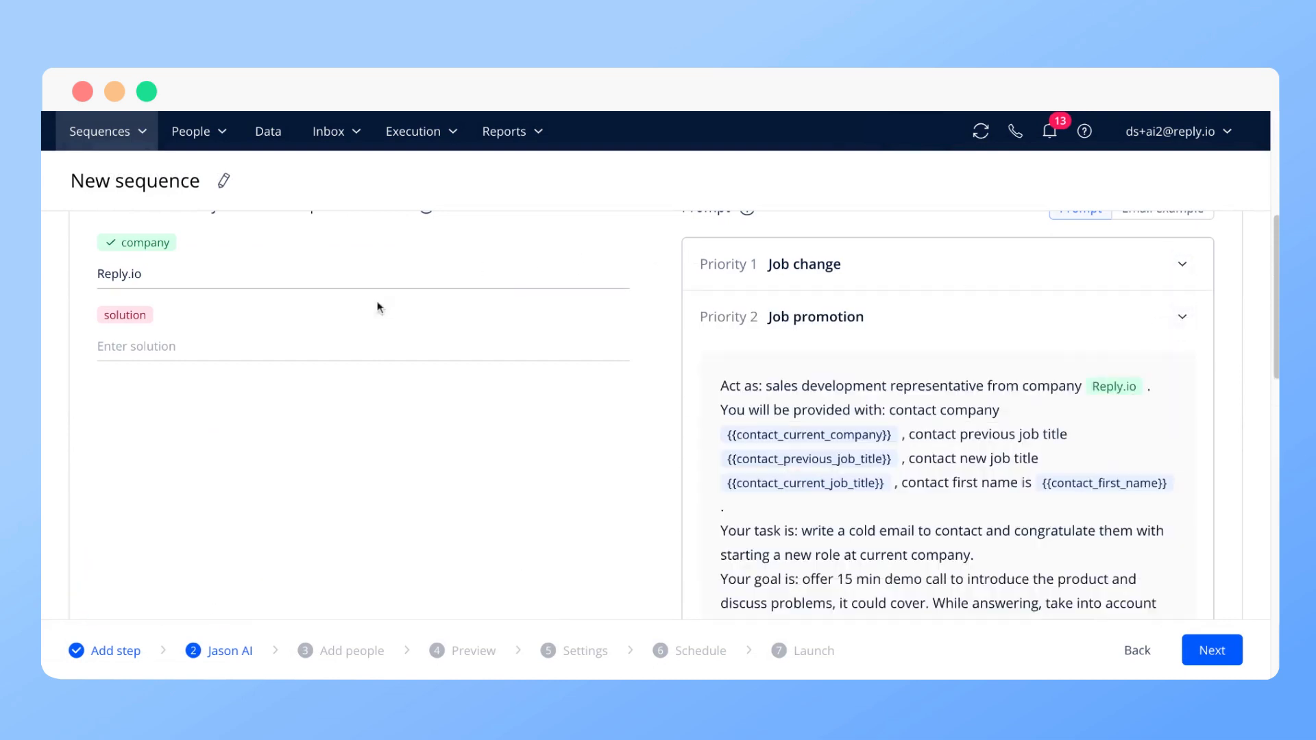
{"action": "type", "text": "Jason AI - first B2B personalisation at scale tool"}
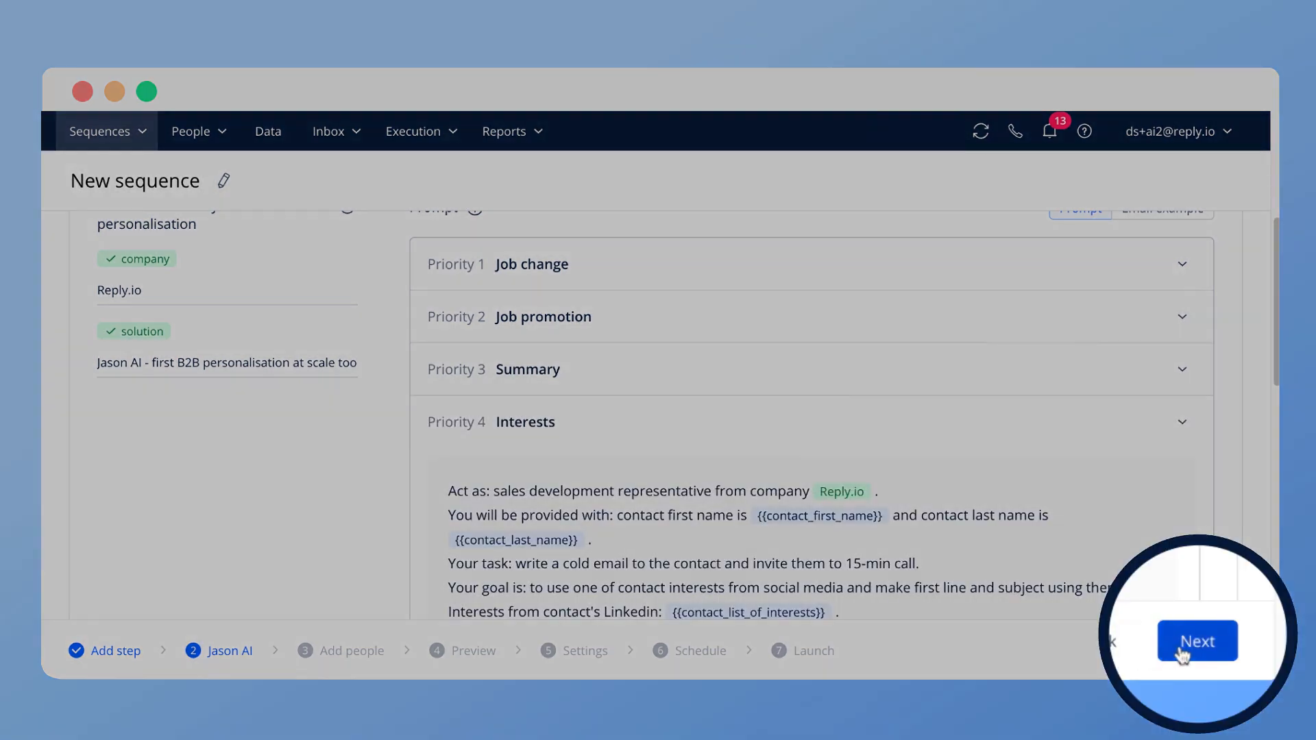
{"action": "left_click", "coordinate": [1197, 641]}
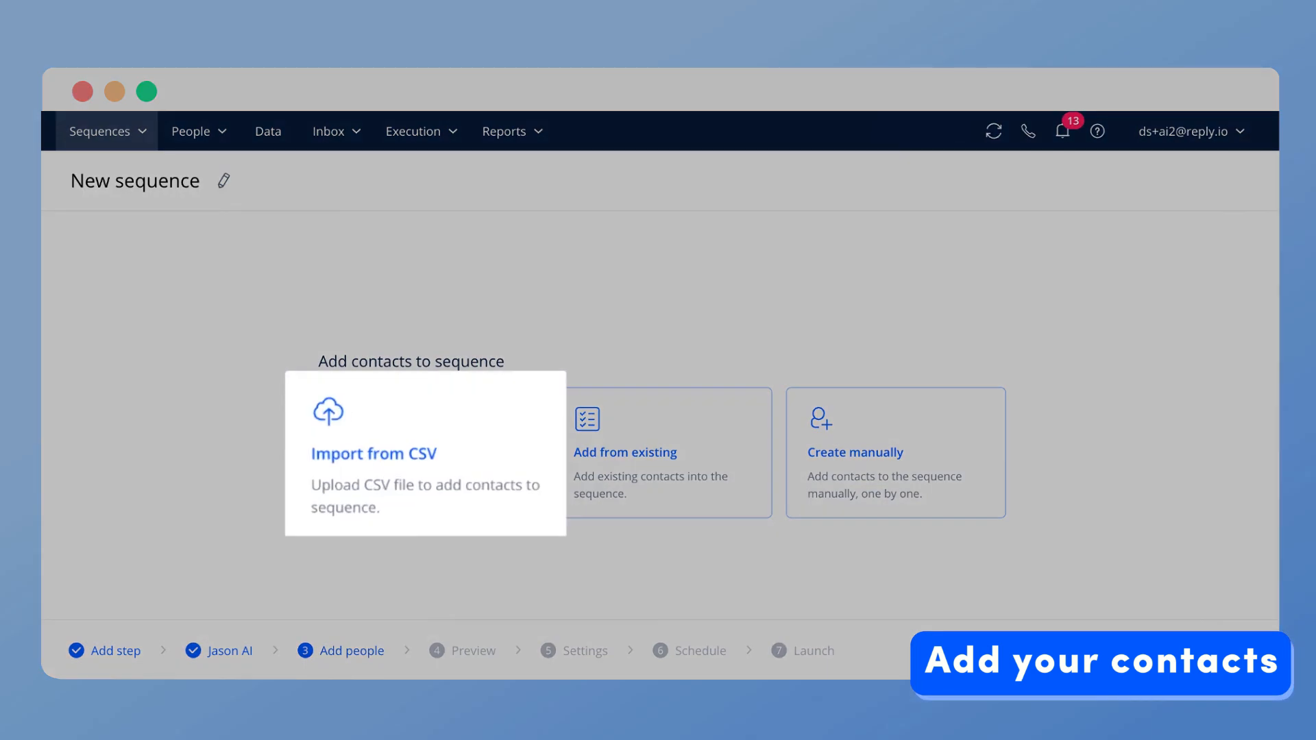
Add contacts, select all five in Preview, and generate their Jason AI personalised emails.
{"action": "left_click", "coordinate": [615, 451]}
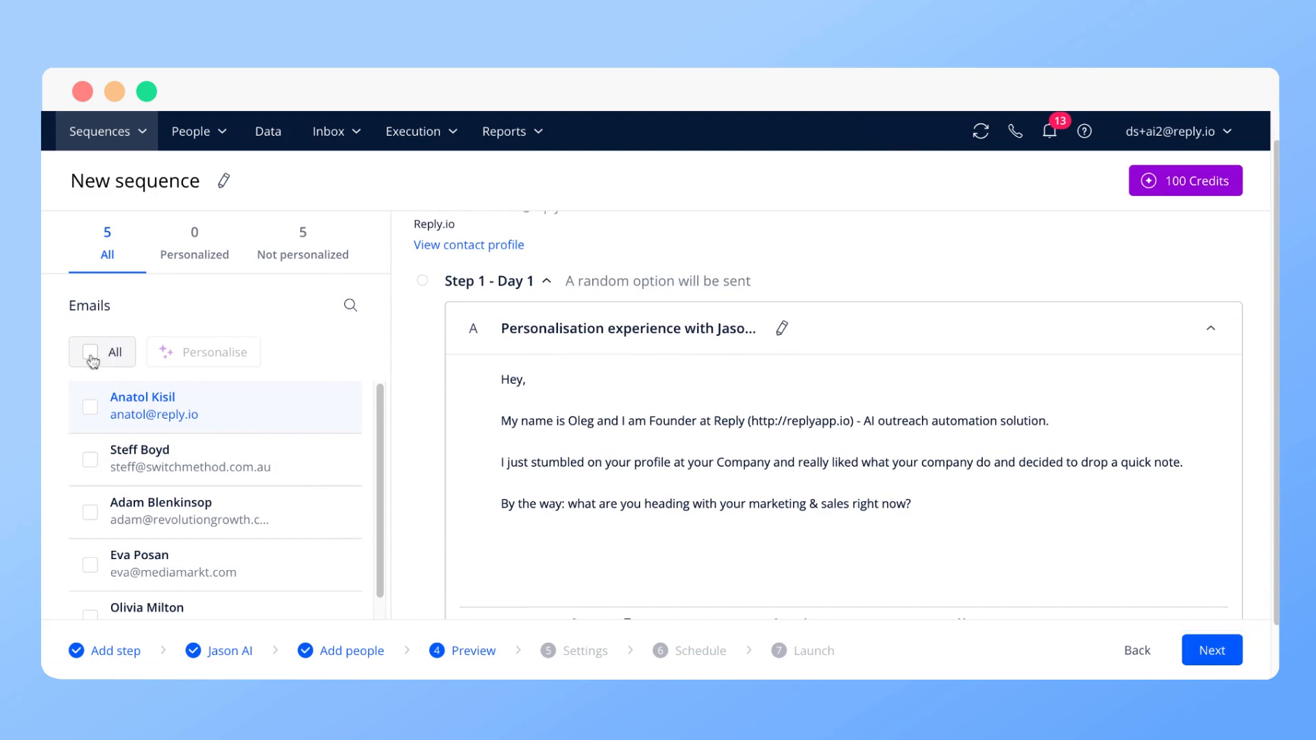
{"action": "left_click", "coordinate": [90, 351]}
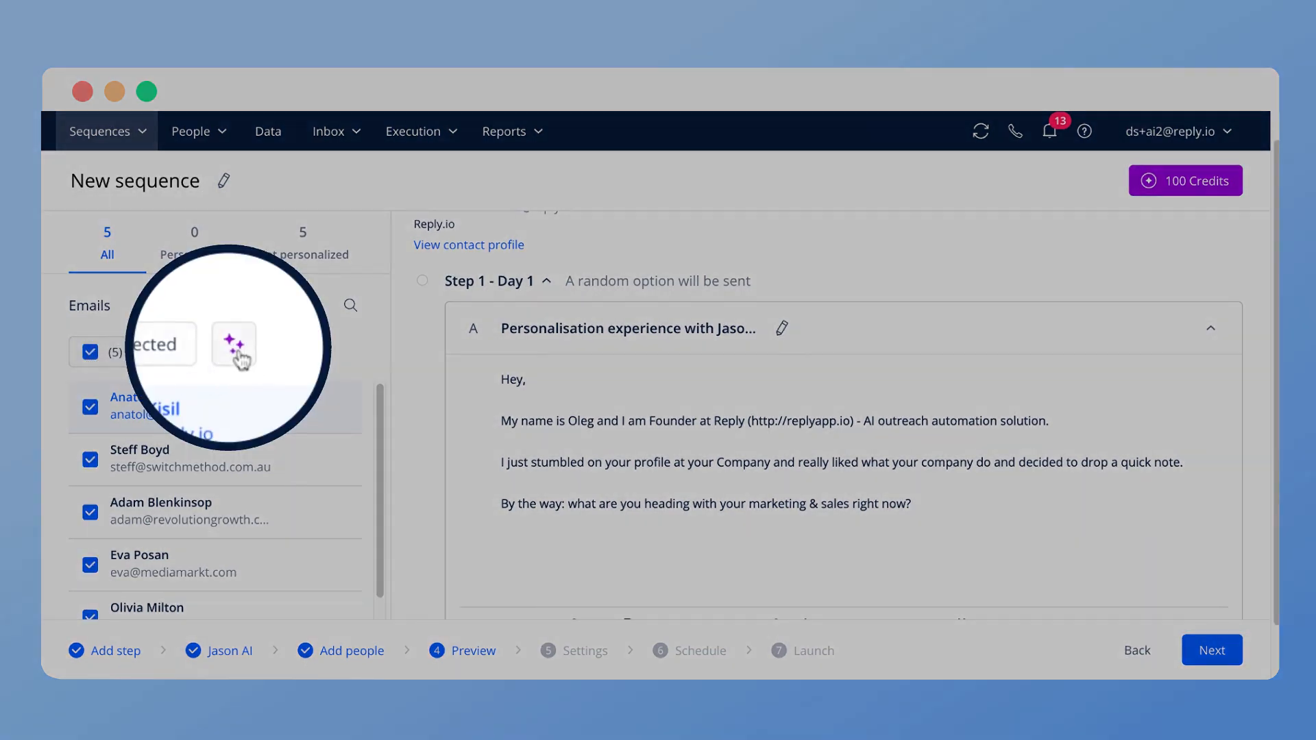
{"action": "left_click", "coordinate": [212, 351]}
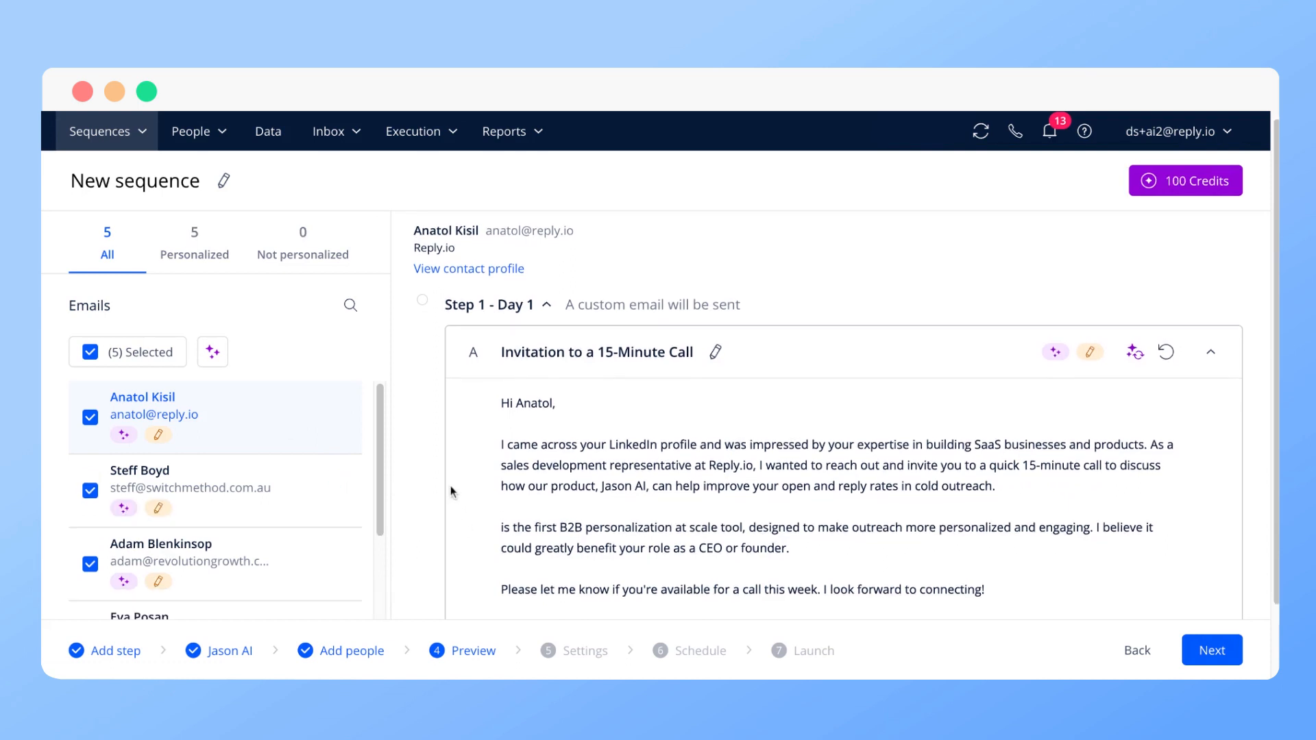
Open the second through fifth contacts' generated emails, ending with Olivia's chat invitation.
{"action": "left_click", "coordinate": [140, 470]}
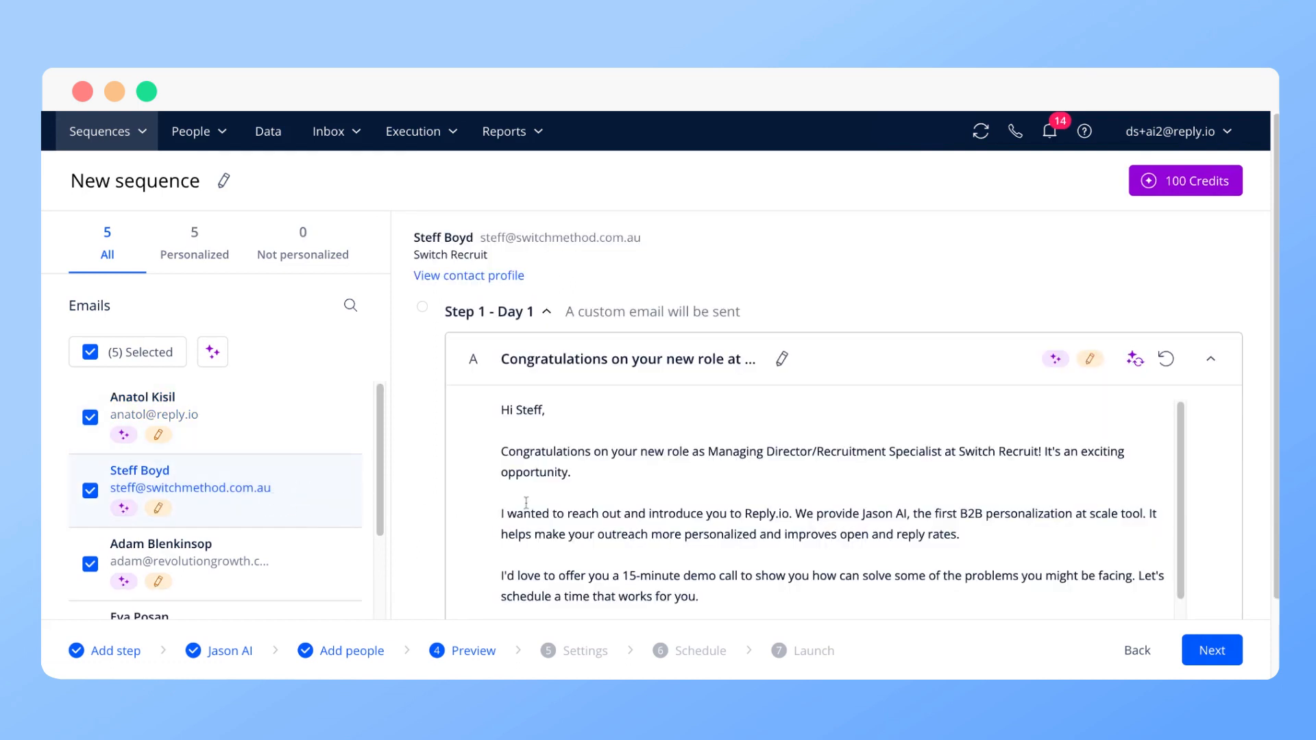
{"action": "left_click", "coordinate": [161, 552]}
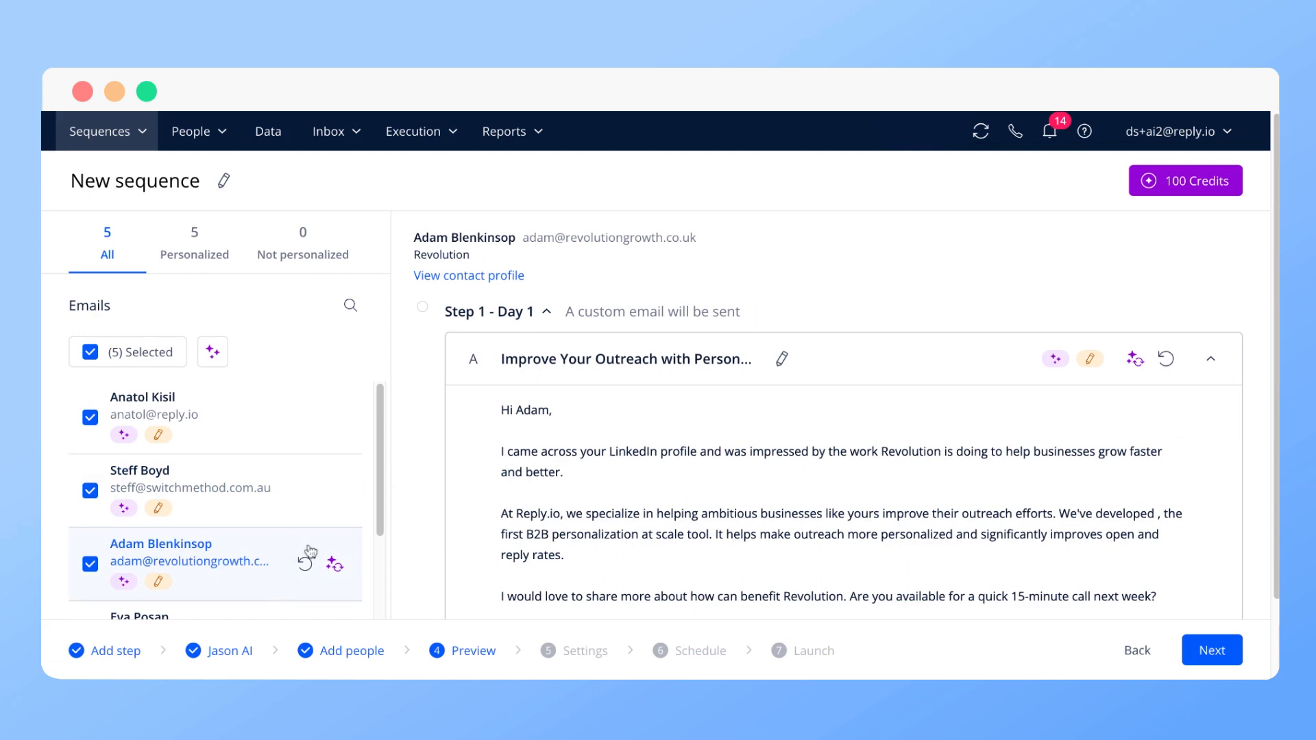
{"action": "left_click", "coordinate": [139, 617]}
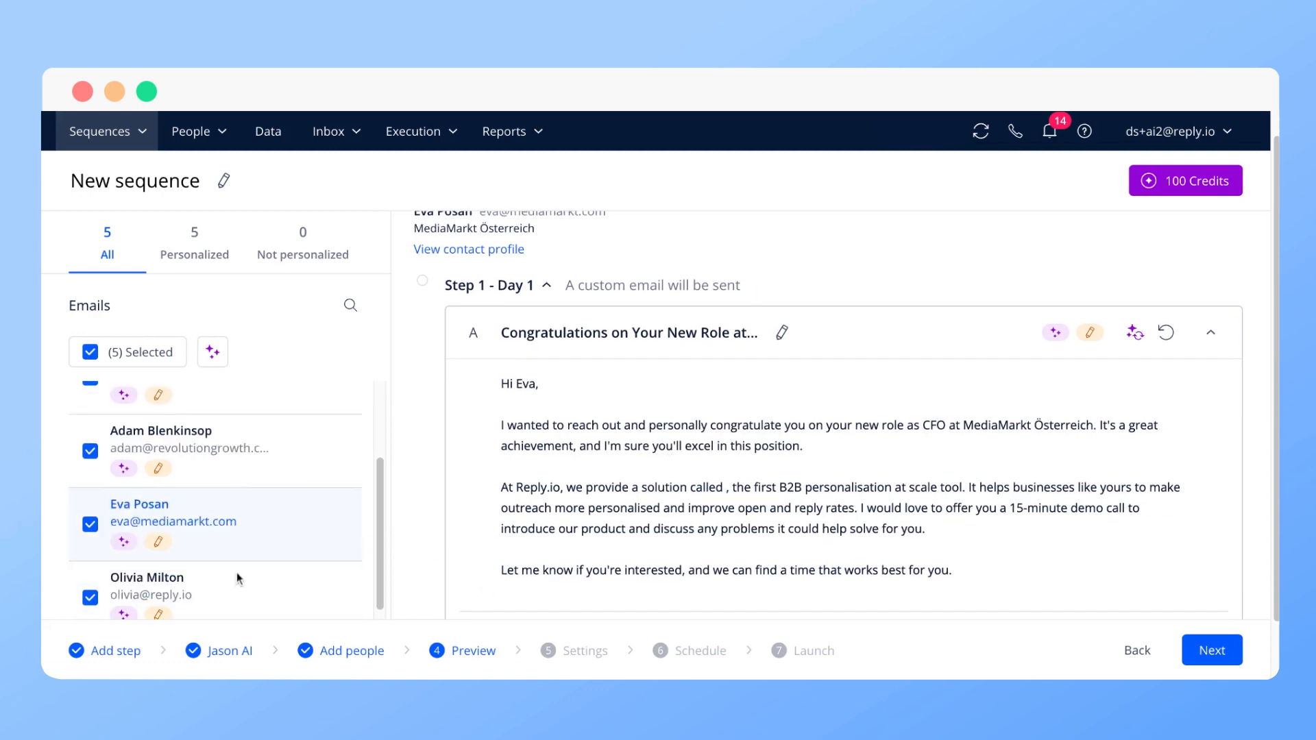
{"action": "left_click", "coordinate": [147, 586]}
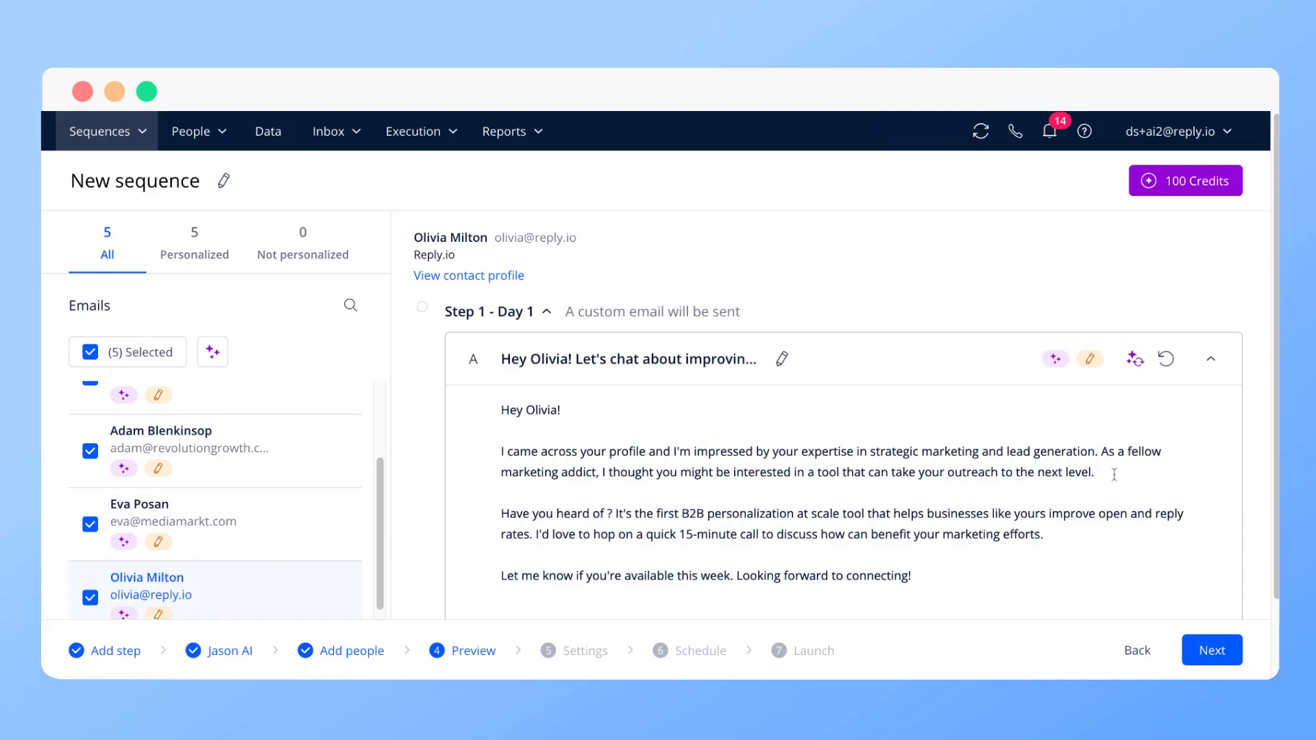